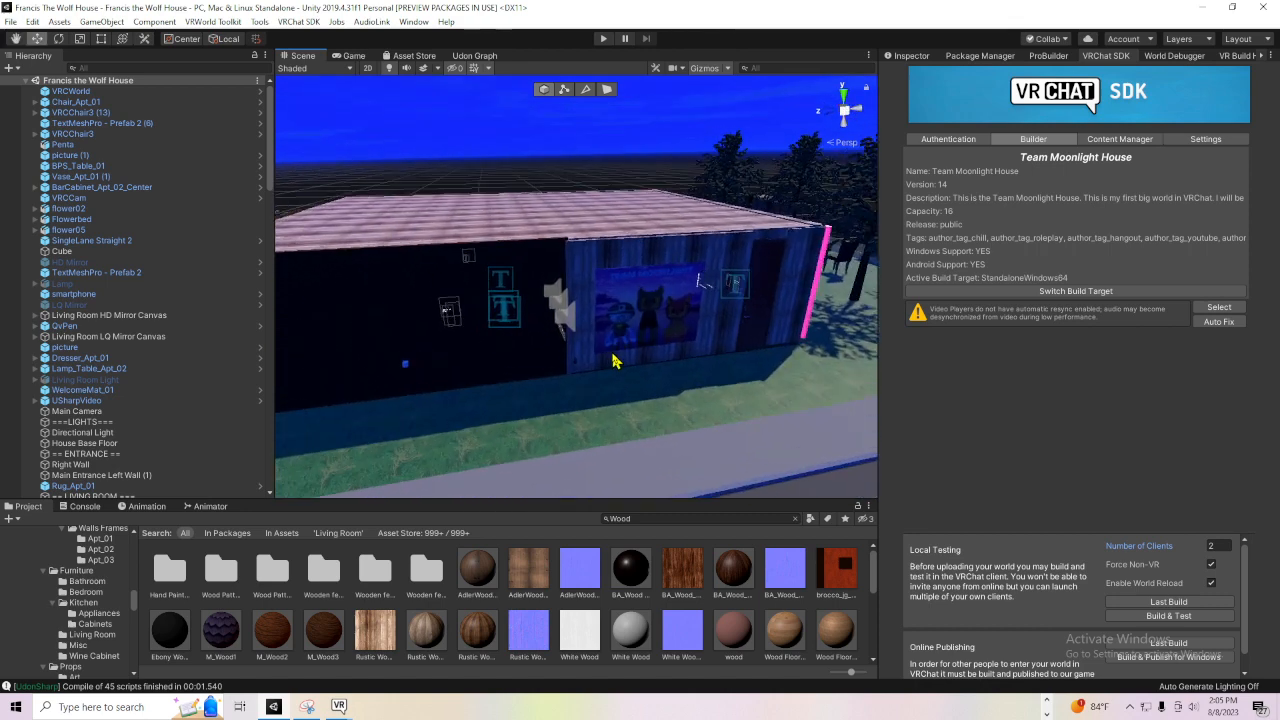
mouse_move(596, 330)
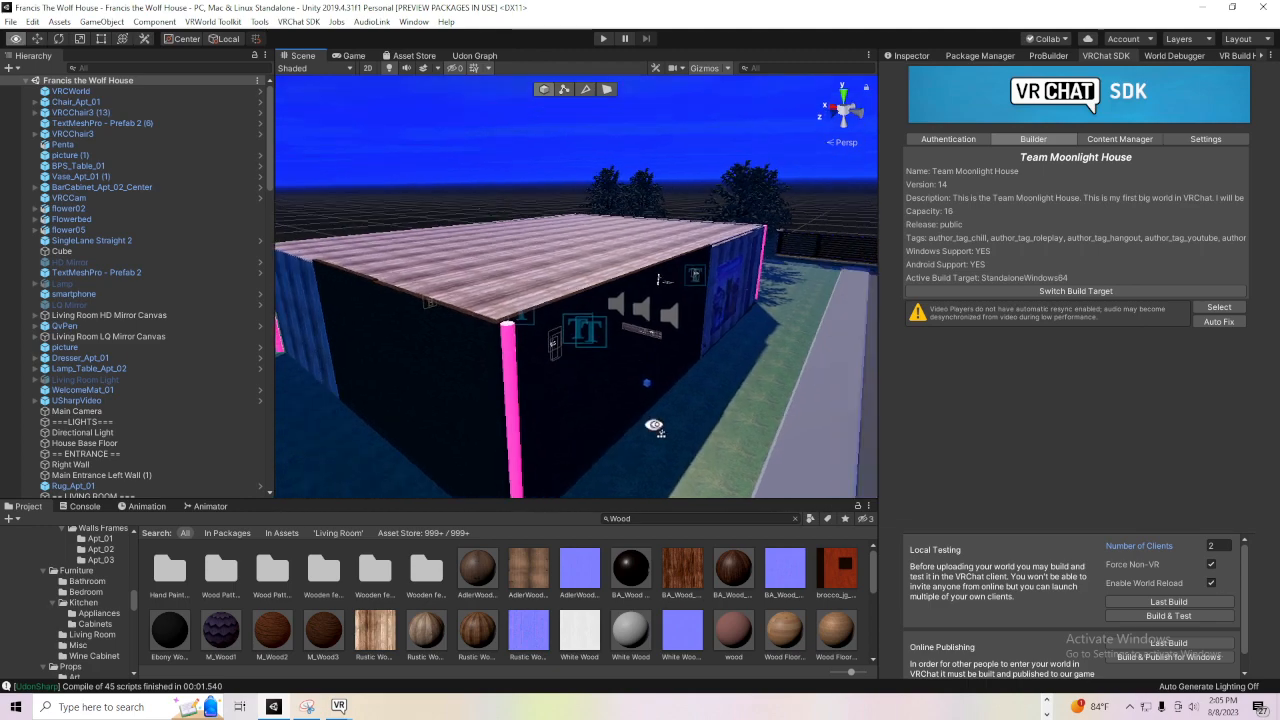
Fly the Scene camera through the wall into the interior and look along the pink neon strips.
left_click_drag(656, 424, 540, 436)
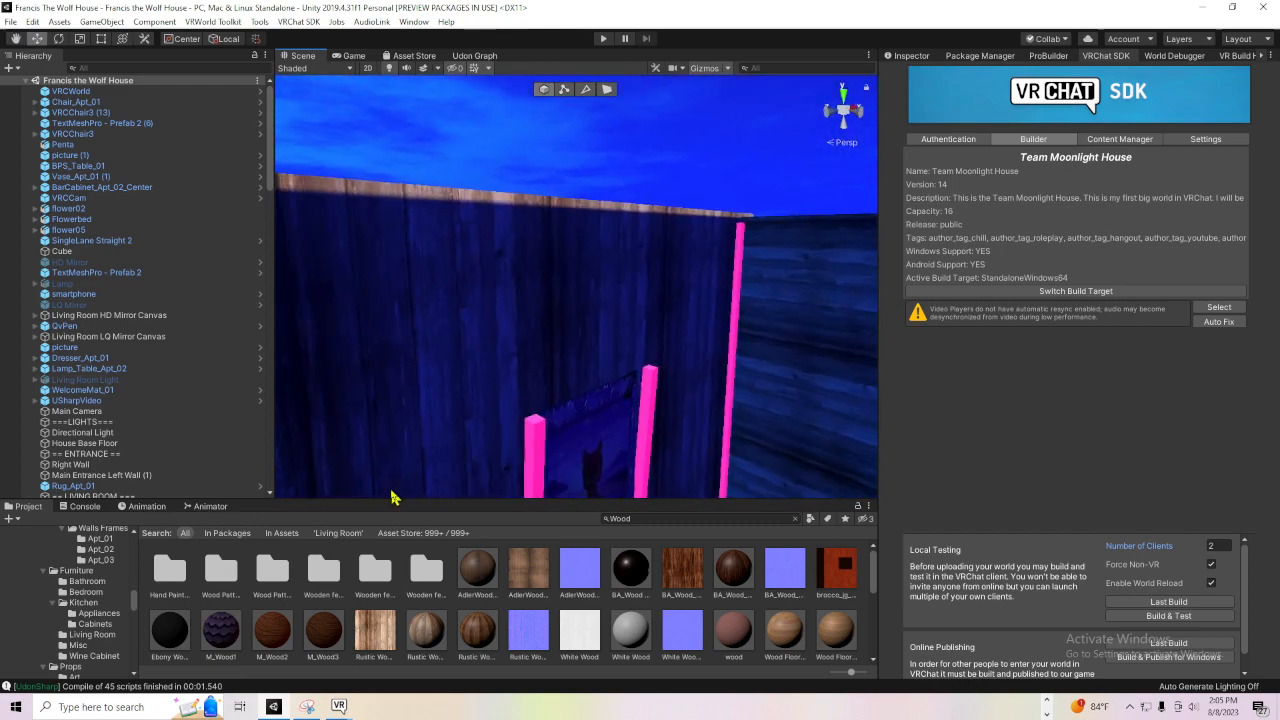
left_click_drag(390, 498, 448, 378)
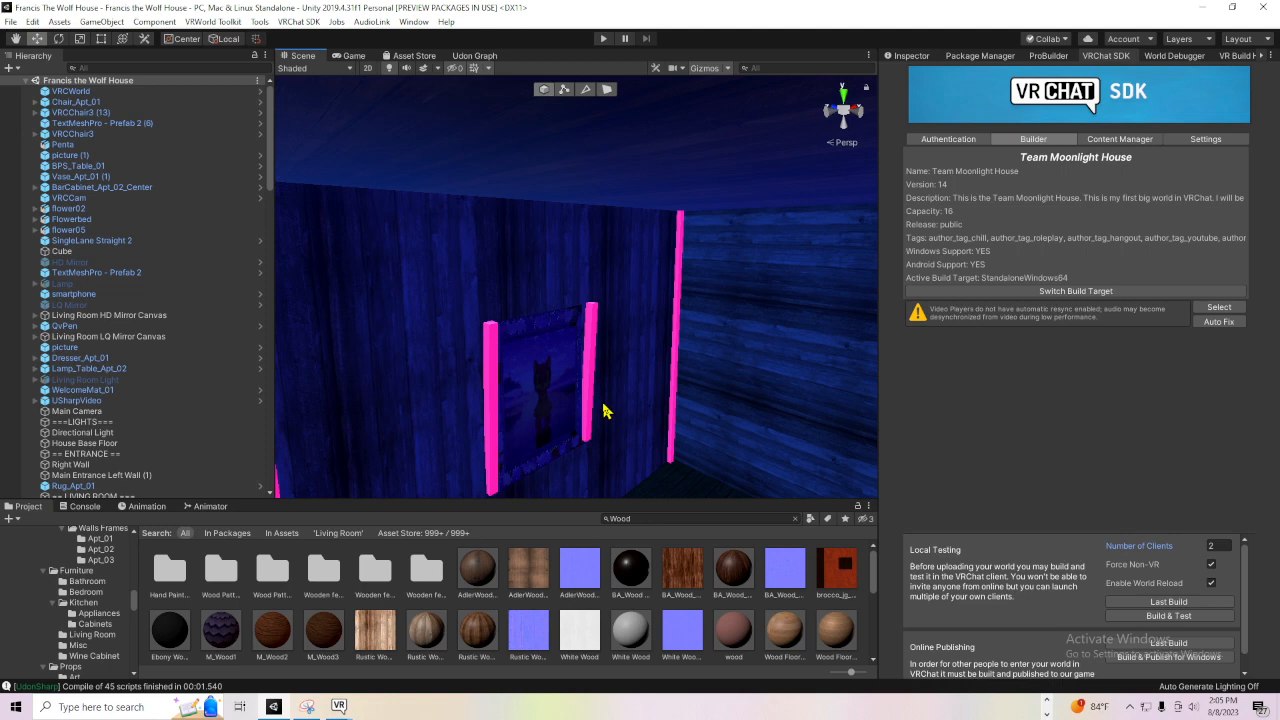
left_click_drag(604, 410, 656, 420)
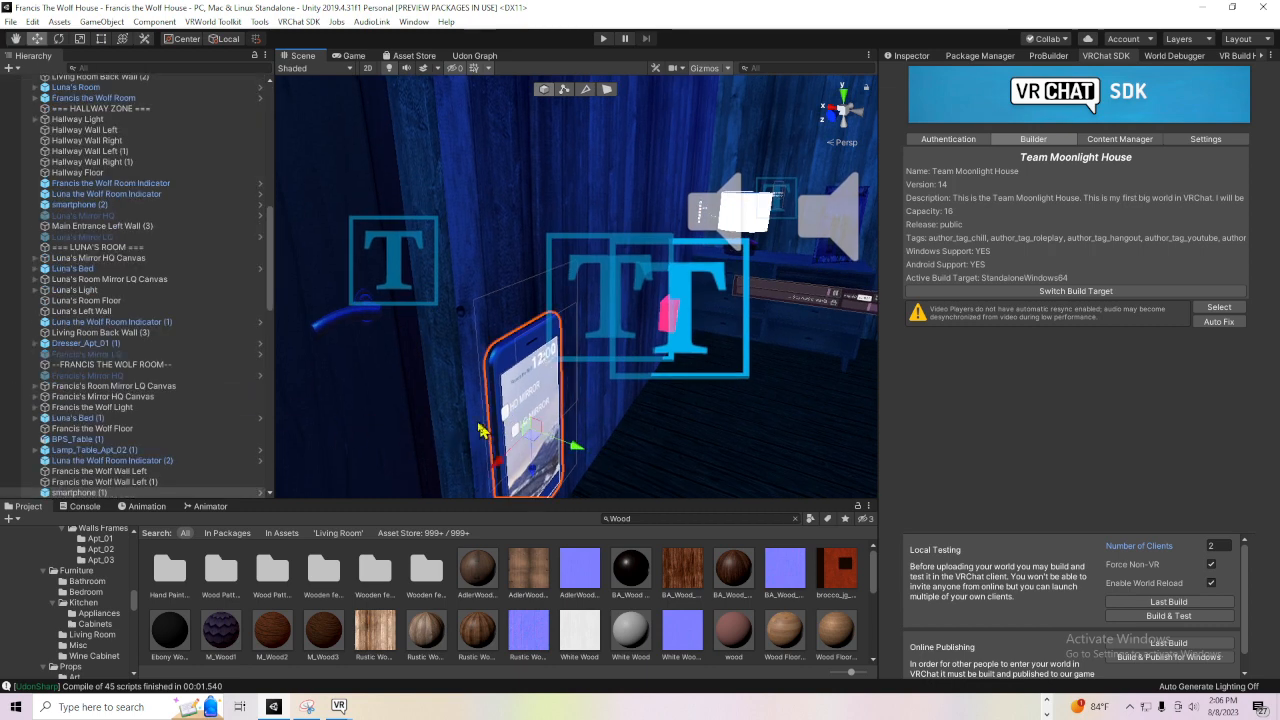
scroll("down", 3)
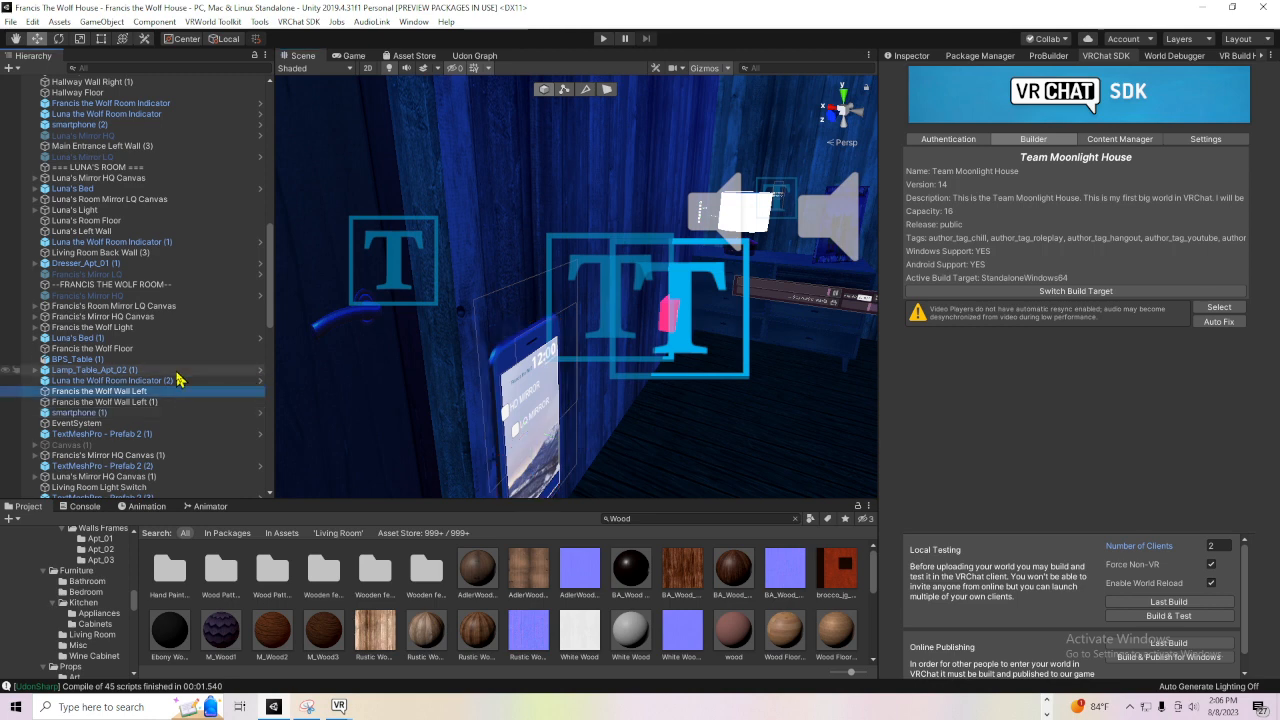
left_click(90, 296)
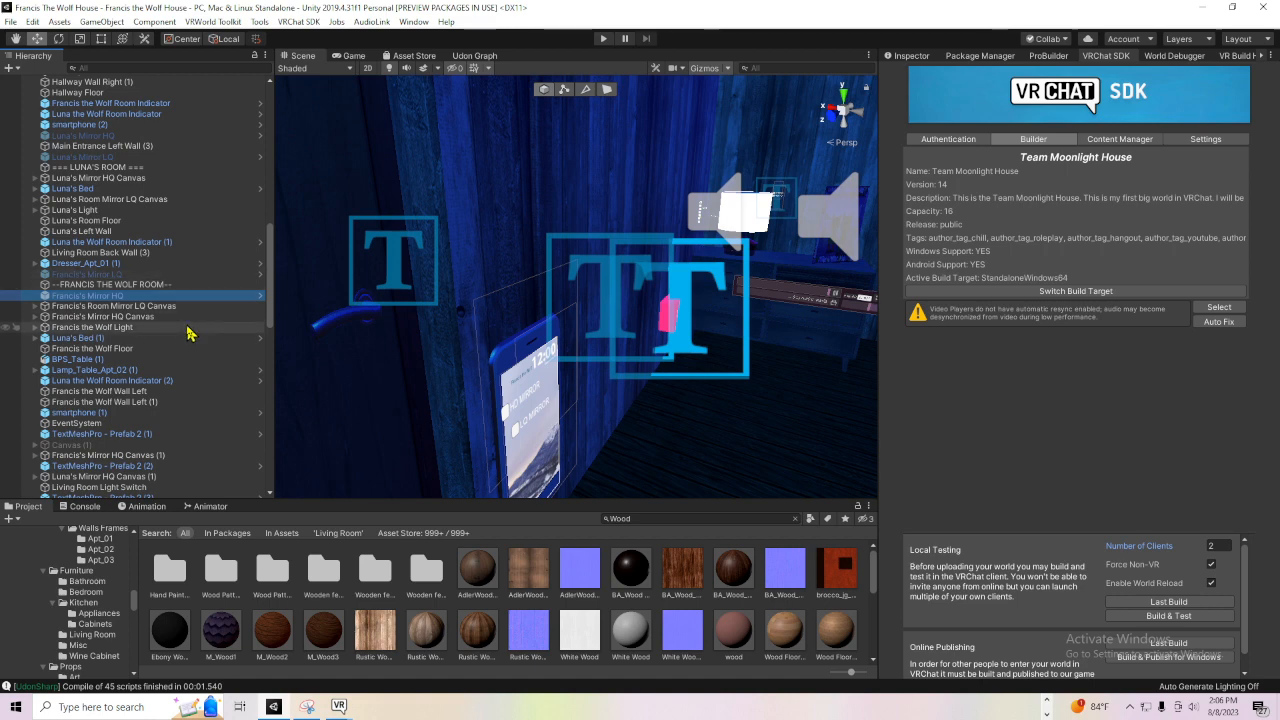
left_click(116, 306)
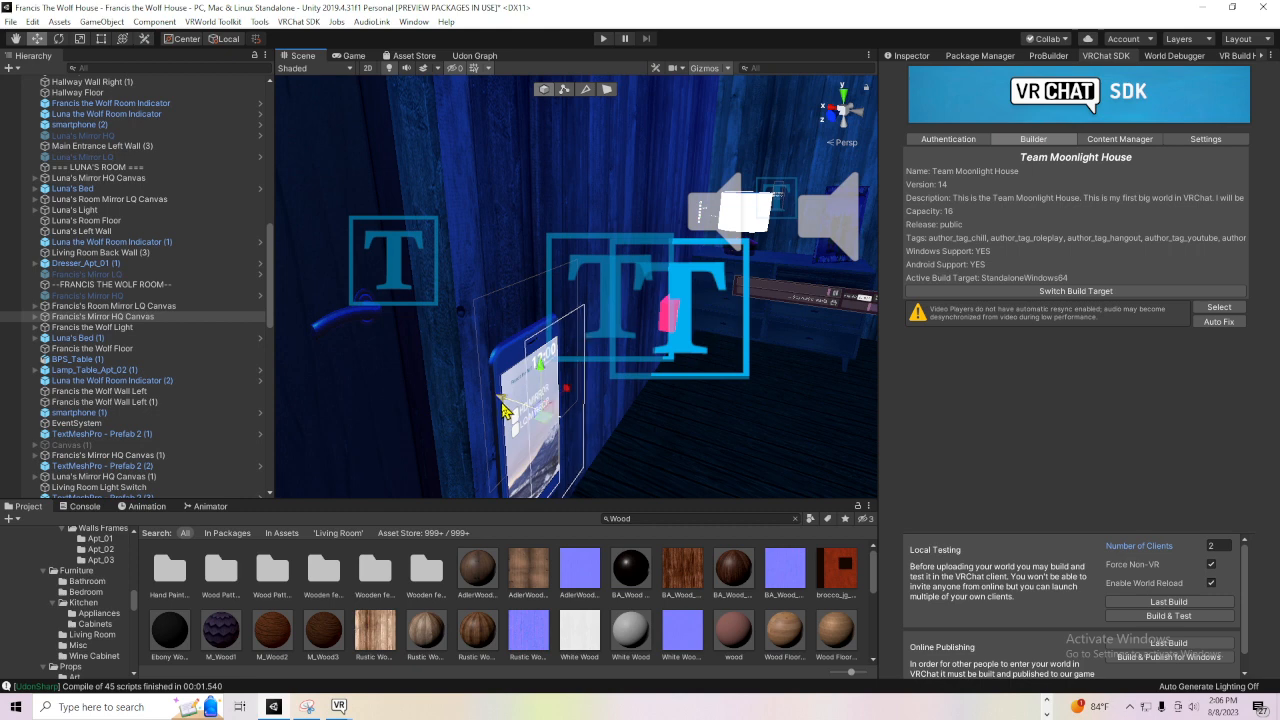
mouse_move(964, 468)
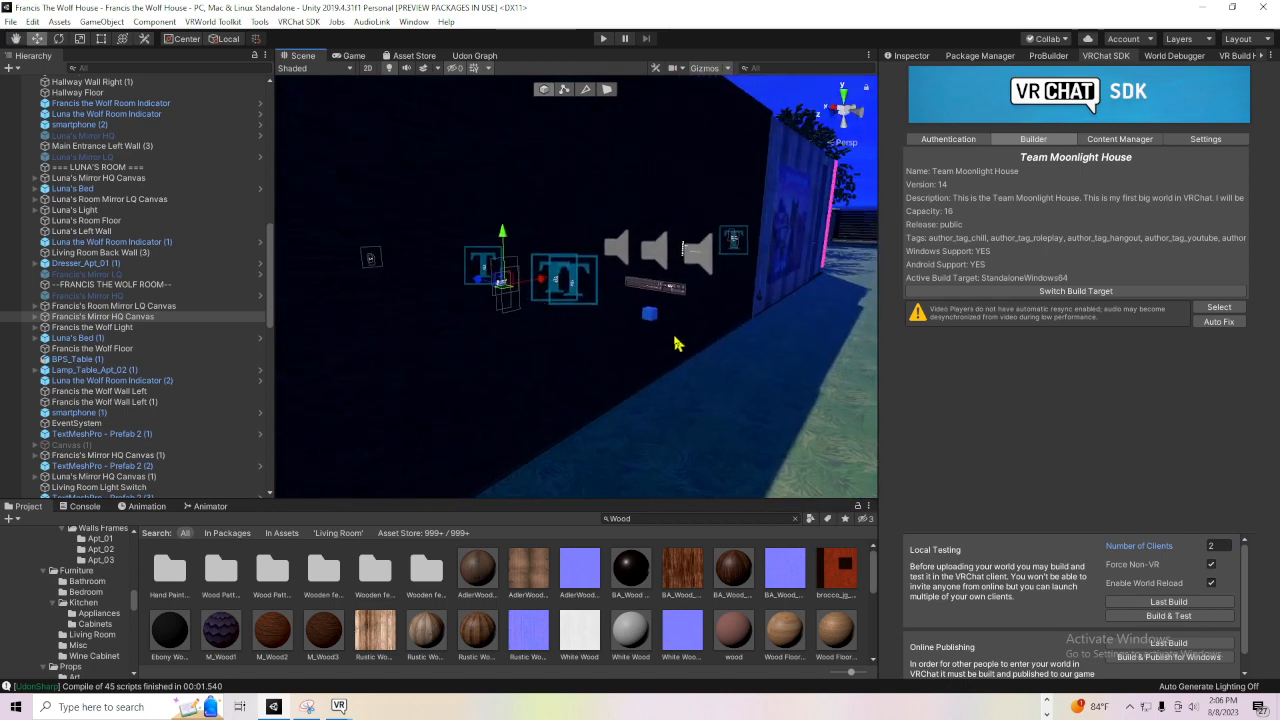
left_click_drag(678, 344, 604, 358)
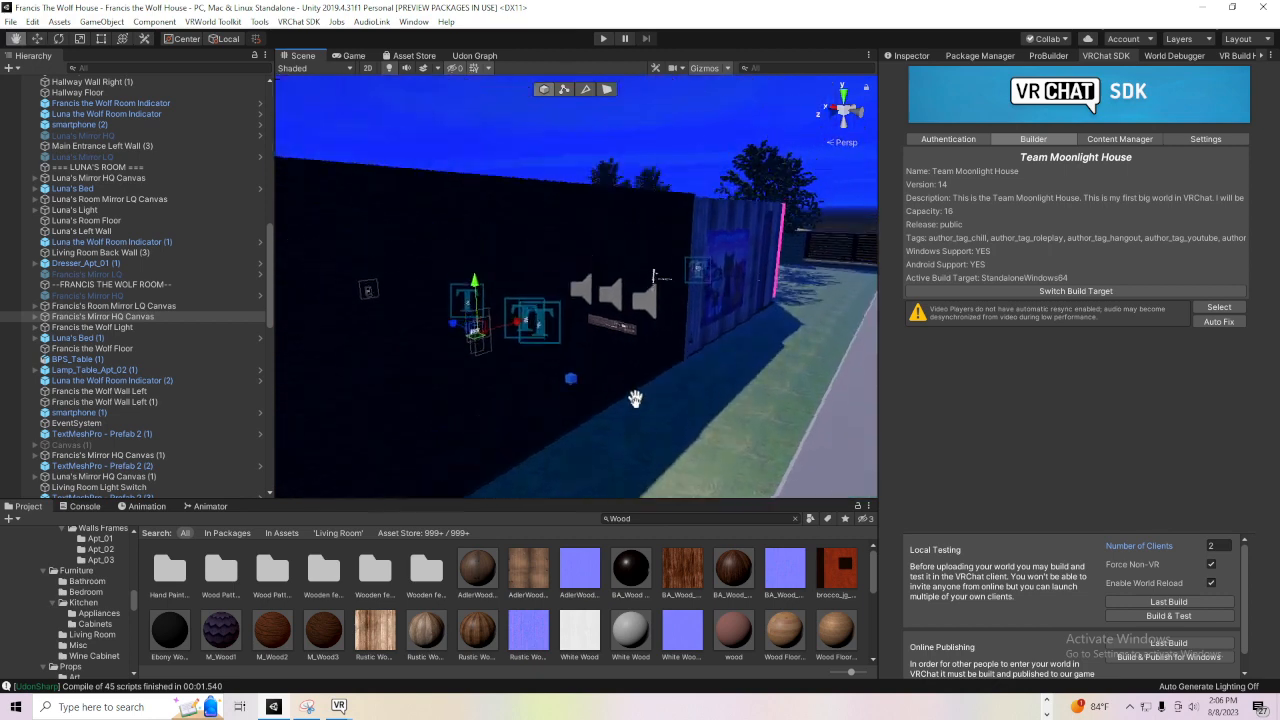
left_click_drag(636, 400, 670, 408)
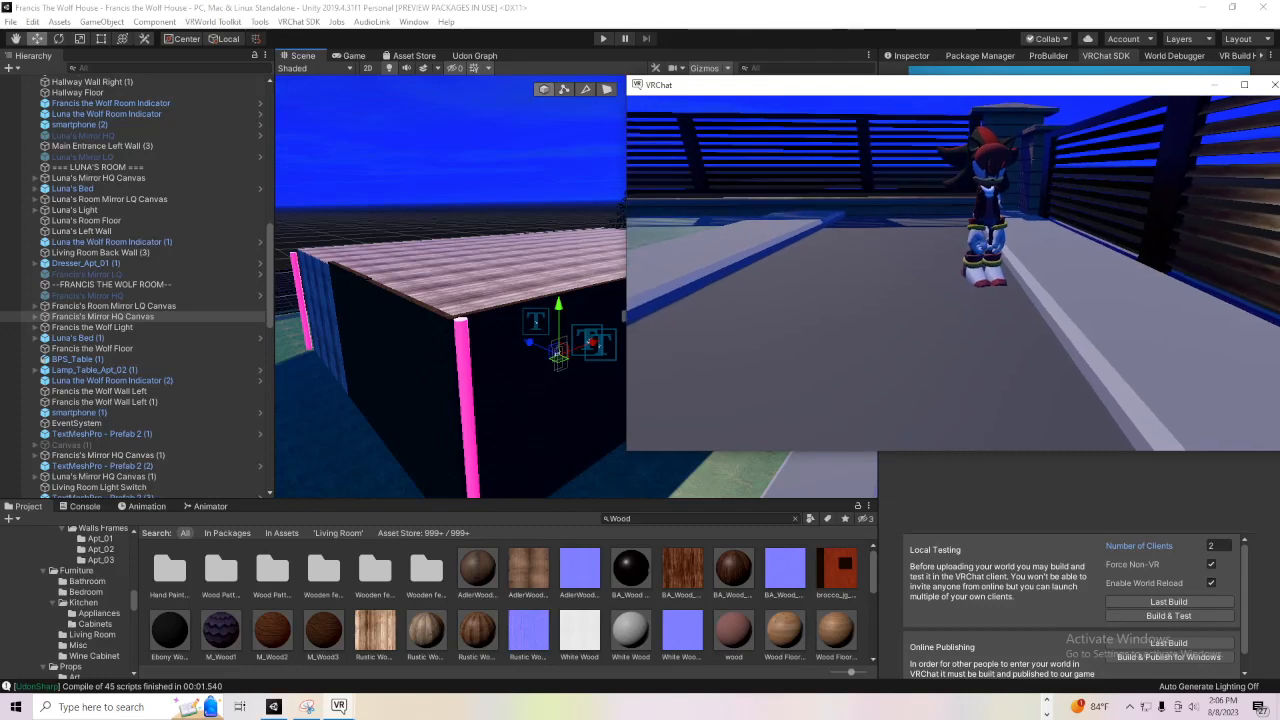
Focus the VRChat client window showing the avatar on the house deck.
left_click(16, 708)
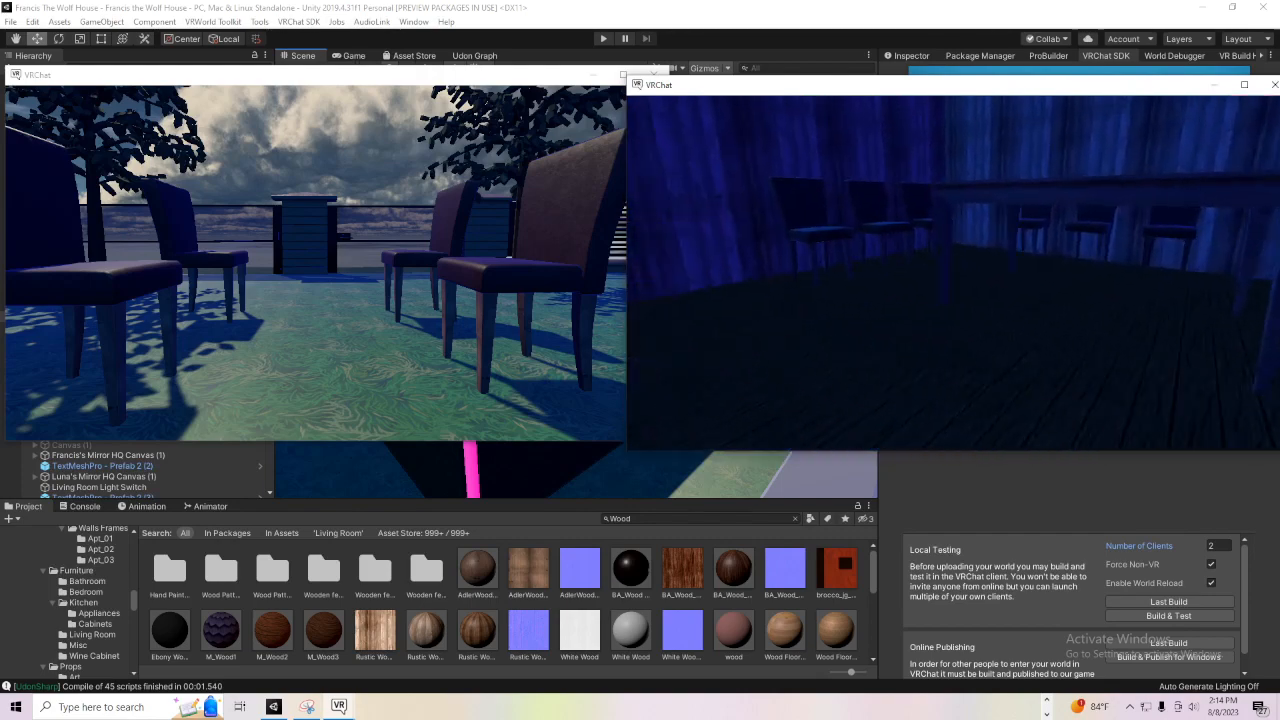
Take control of each test client in turn and walk both avatars indoors to face each other.
left_click(16, 708)
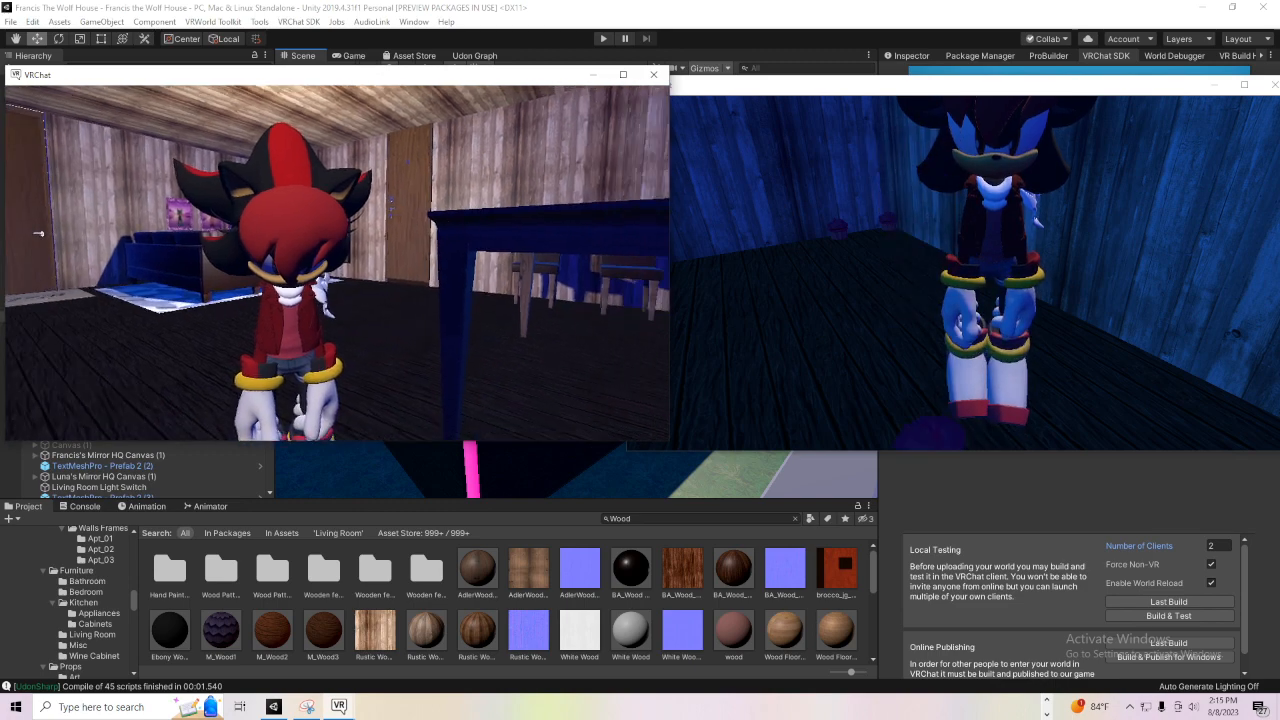
left_click(16, 708)
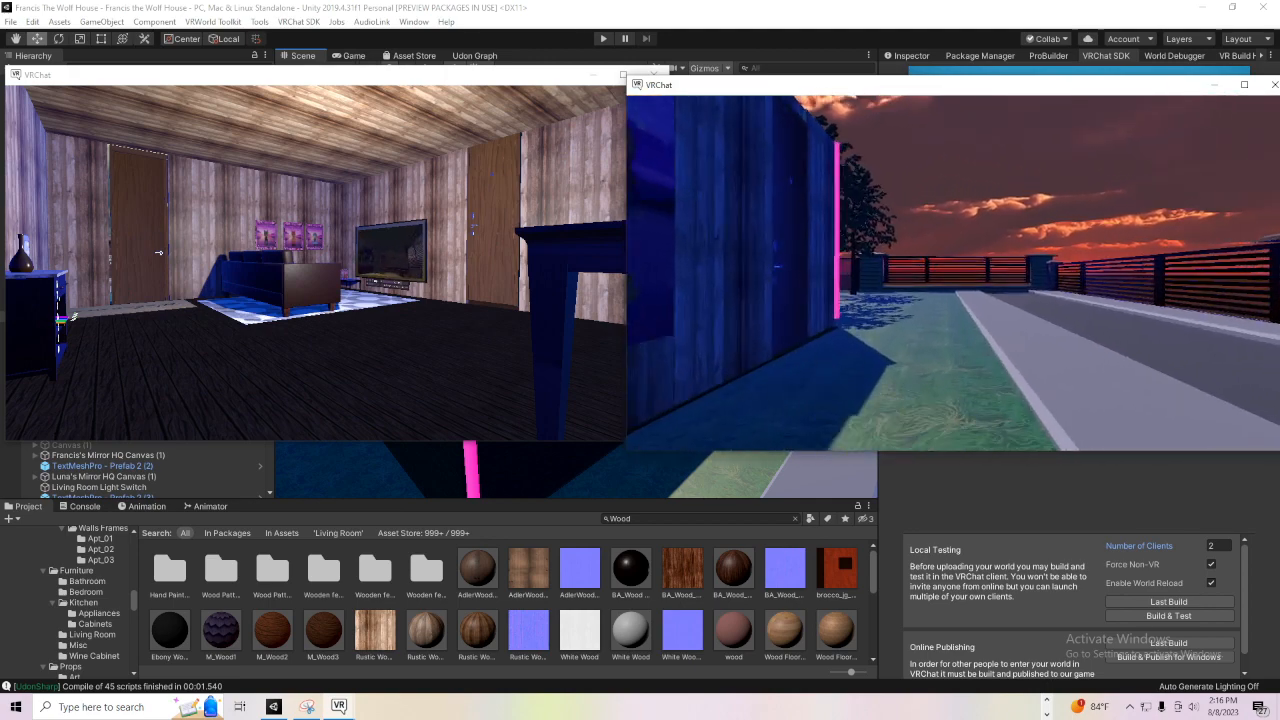
Bring up the Windows Start menu over the two VRChat clients.
left_click(16, 708)
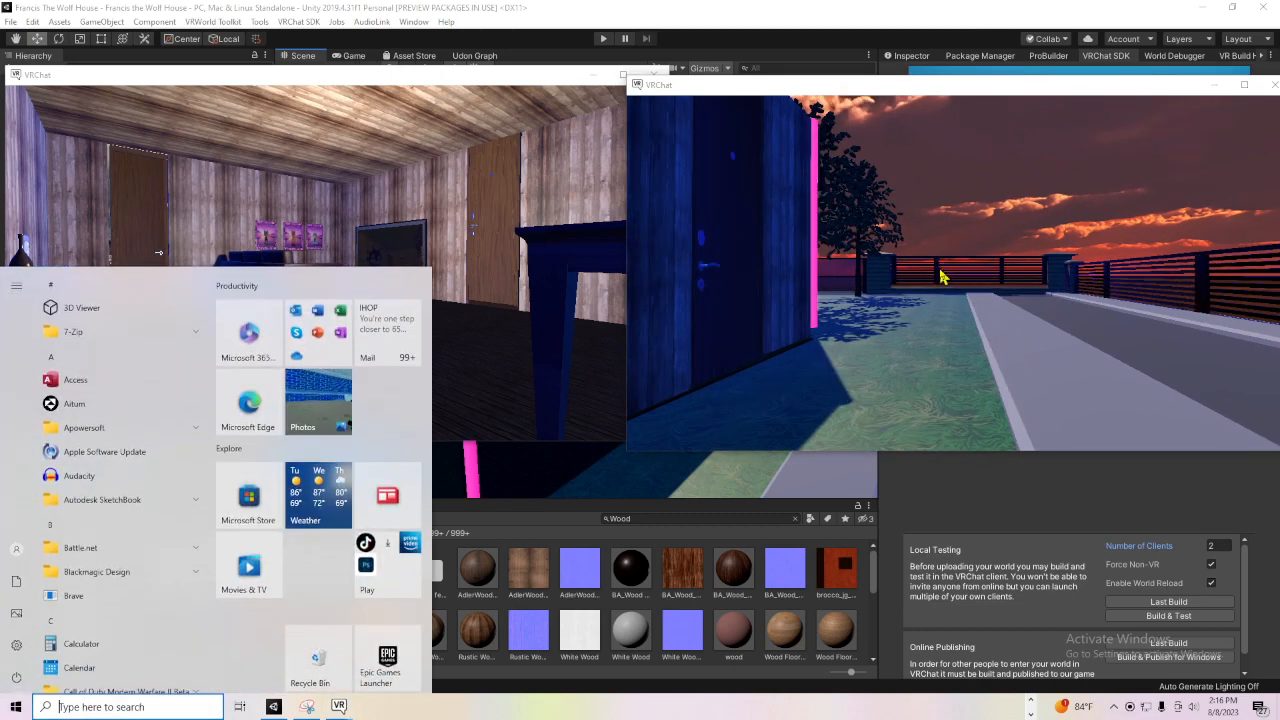